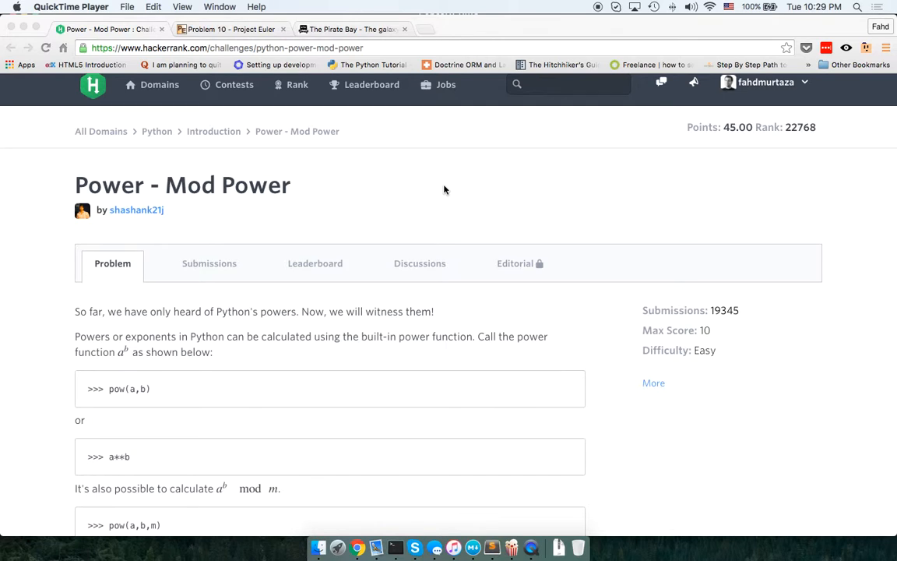
mouse_move(131, 387)
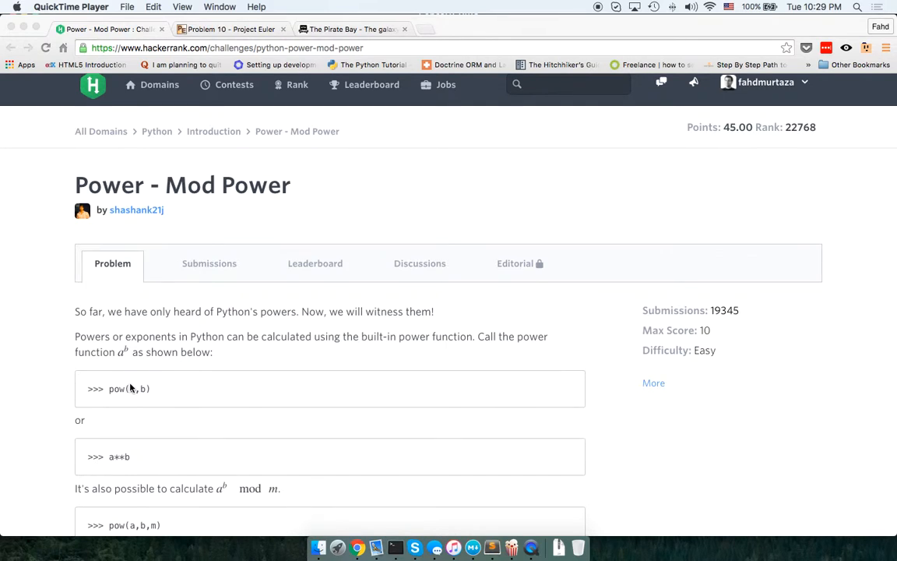
- Read the problem statement, marking the a**b example and pow(a,b,m) in the task
scroll(down, 3)
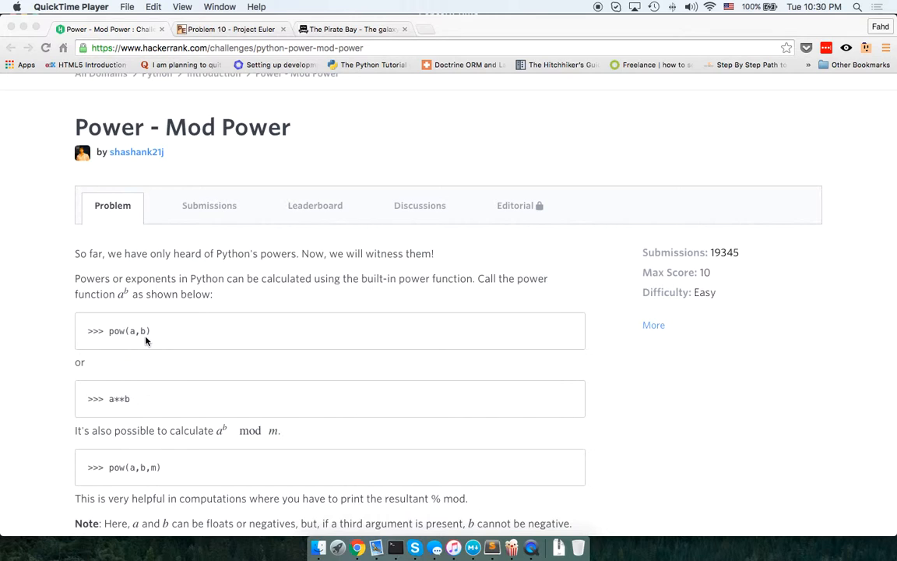
mouse_move(114, 404)
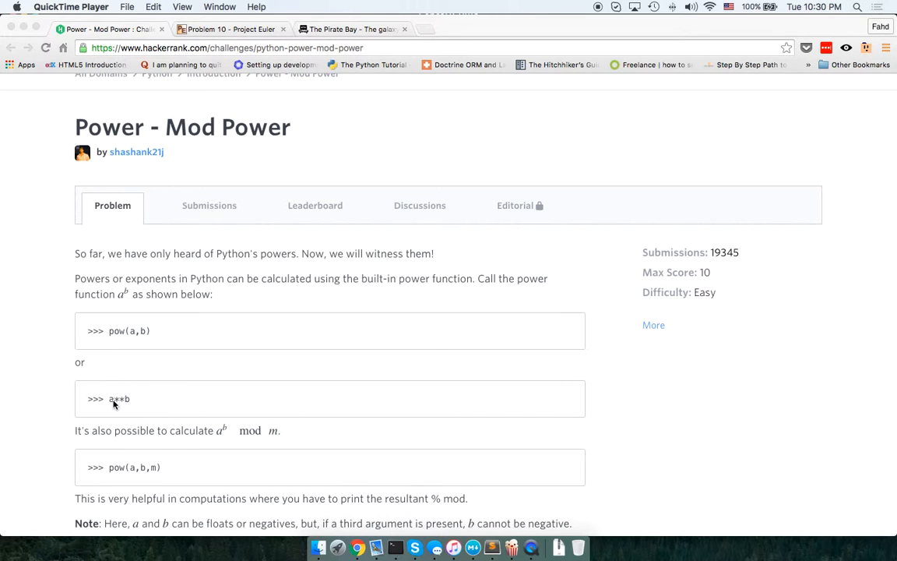
scroll(down, 3)
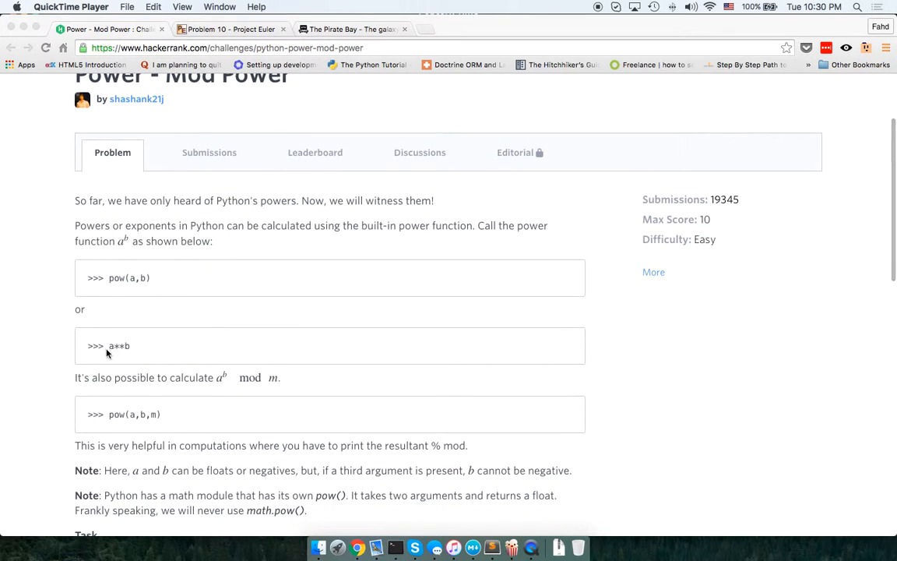
double_click(119, 345)
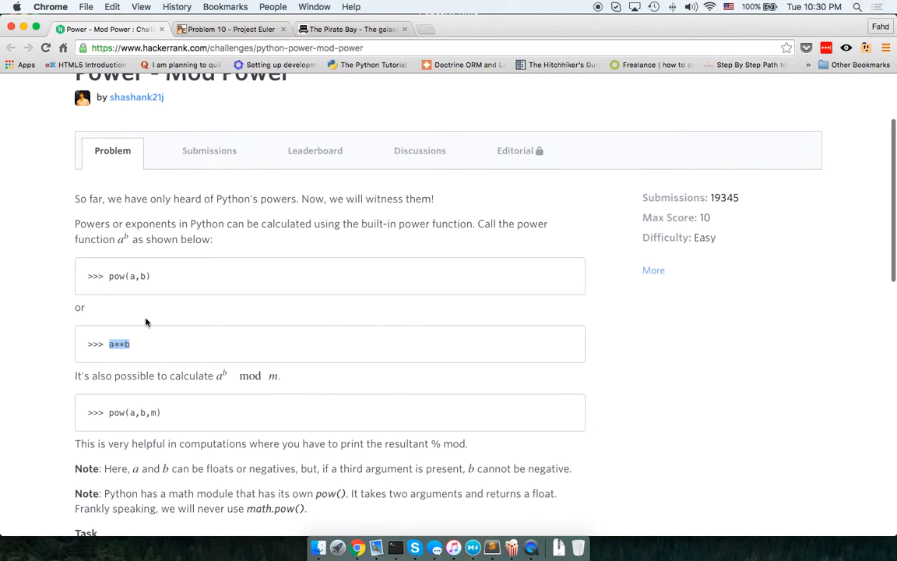
scroll(down, 3)
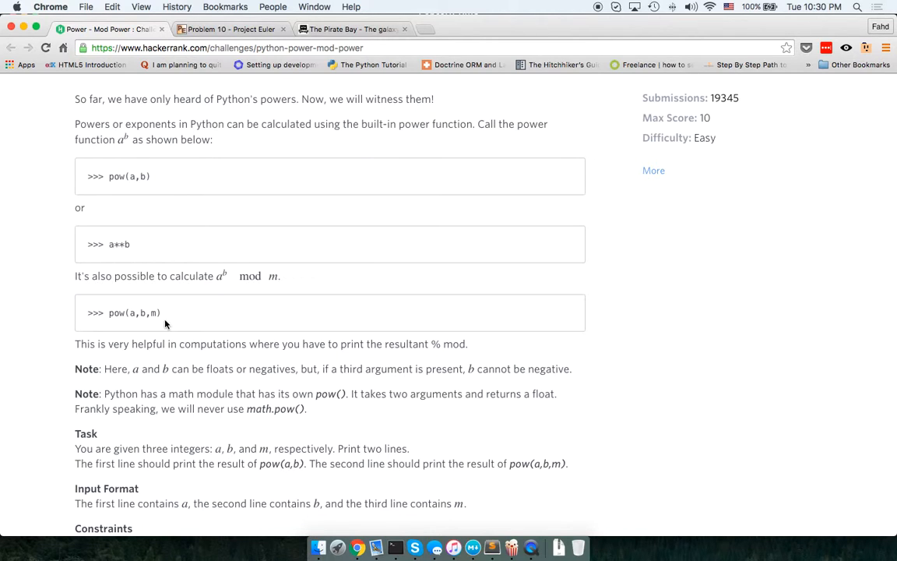
scroll(down, 3)
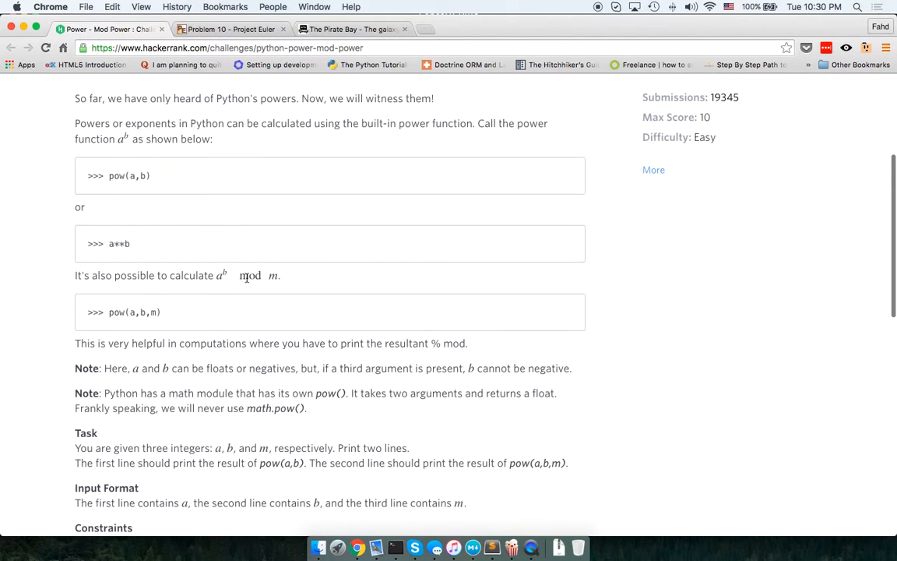
scroll(down, 3)
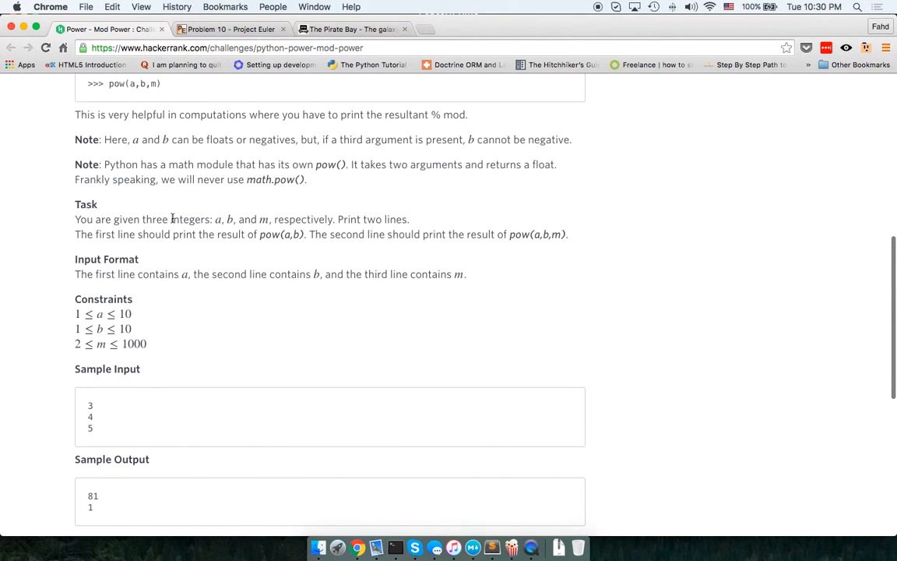
mouse_move(233, 219)
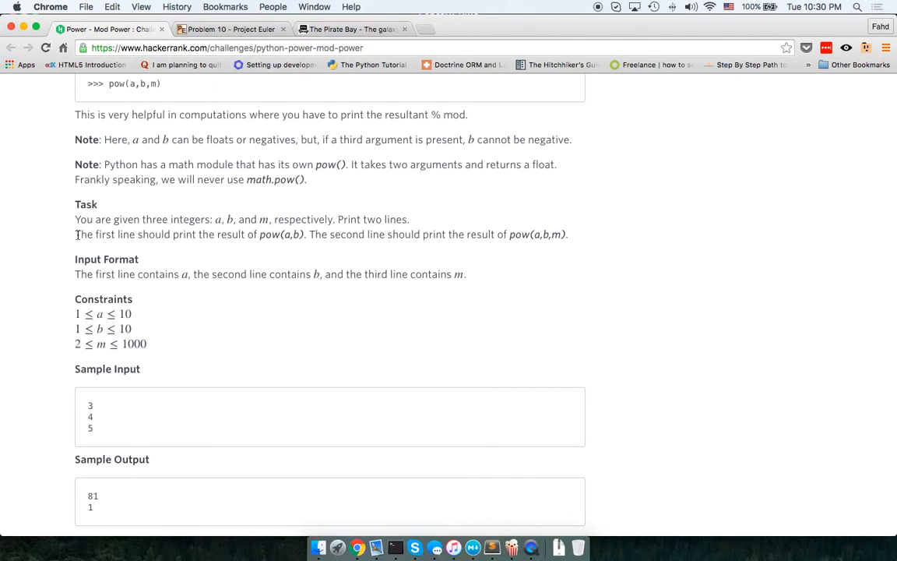
double_click(282, 233)
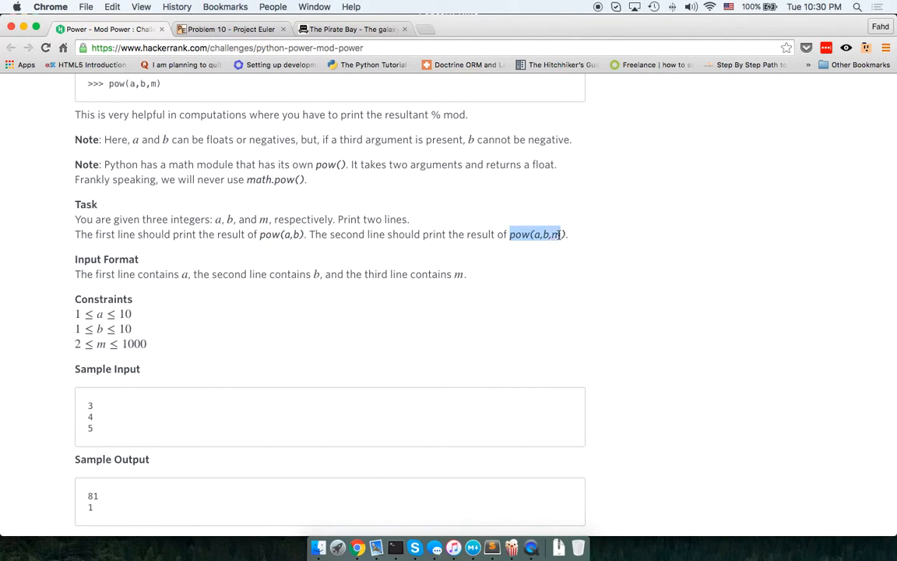
scroll(down, 3)
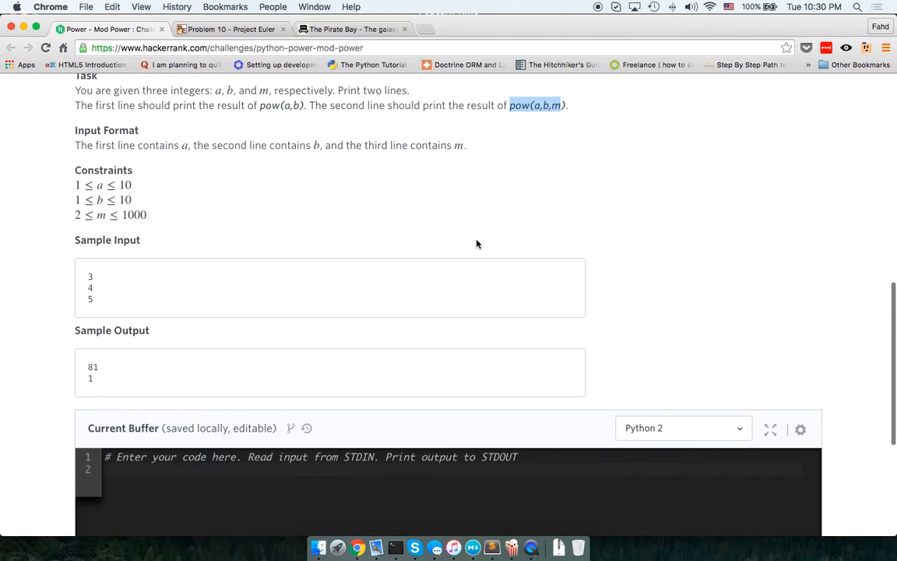
scroll(down, 3)
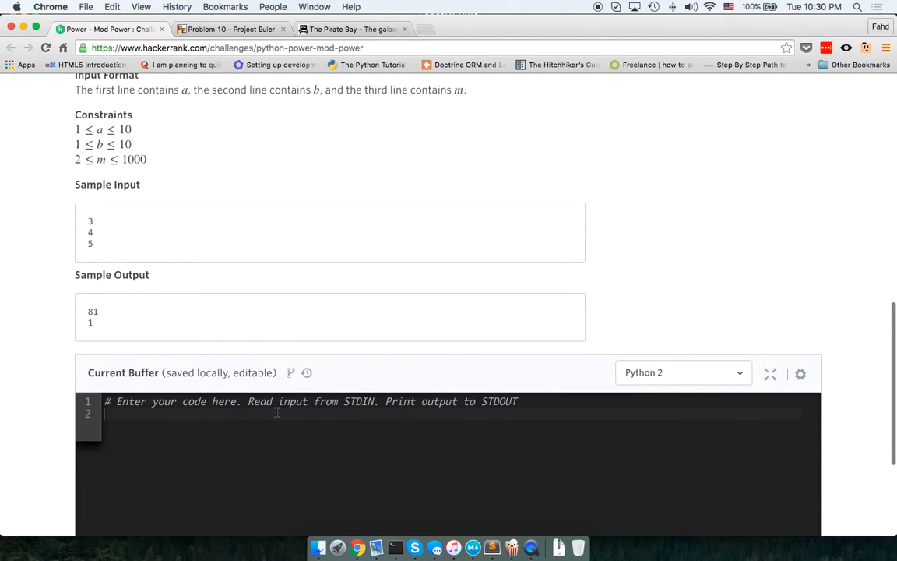
- Write the integer input lines, such as a = int(raw_input())
text(a)
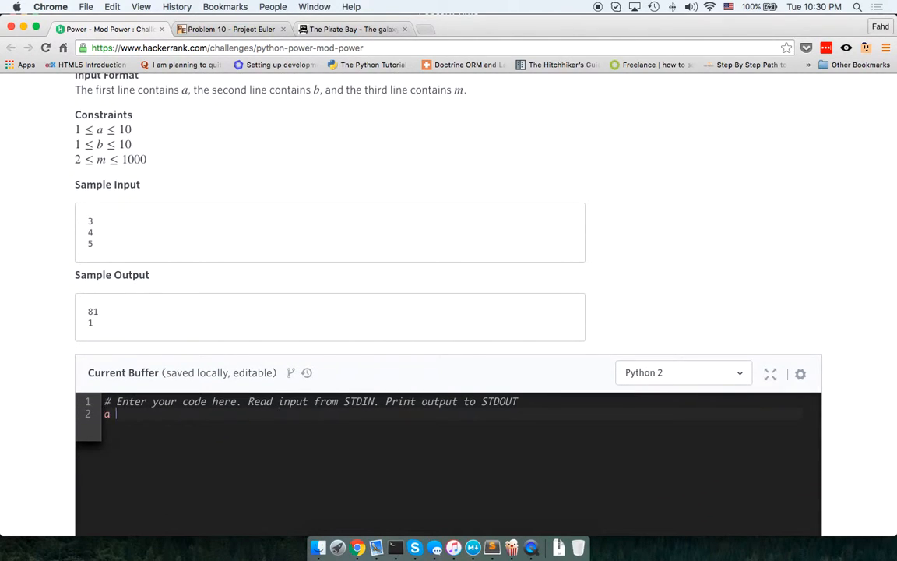
text(=)
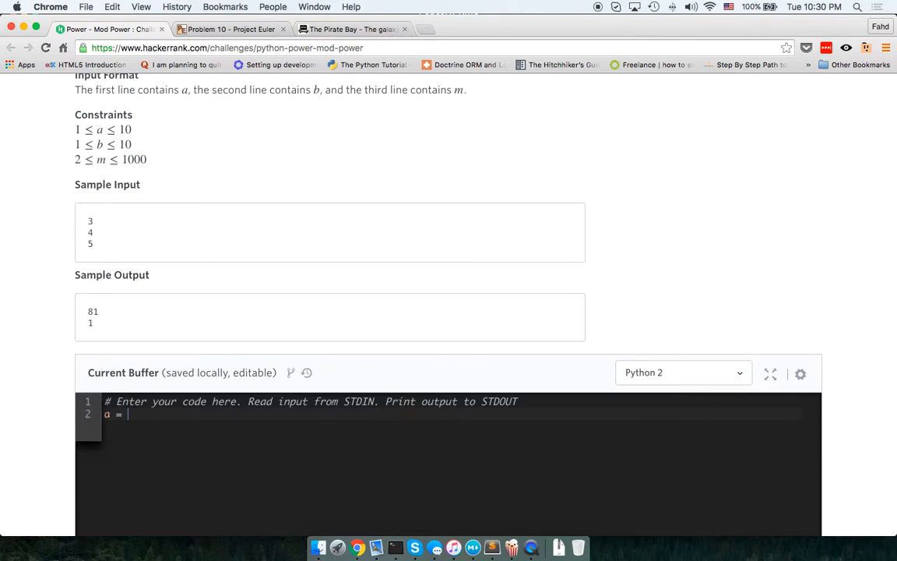
text(int())
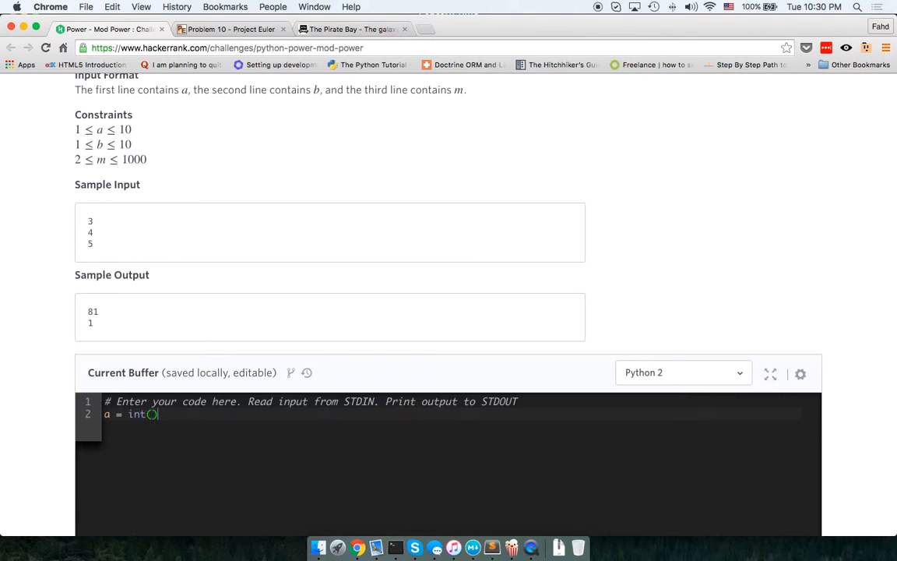
text(raw)
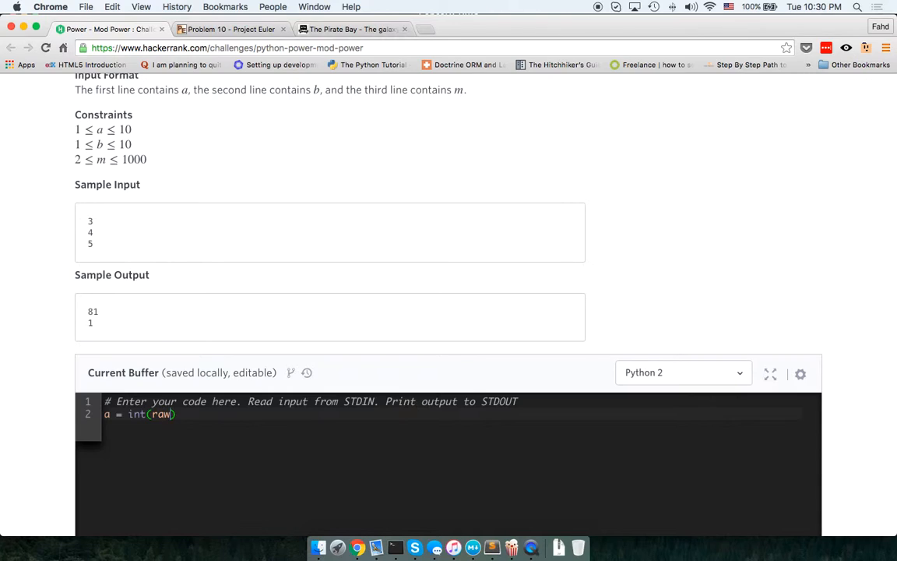
text(_input)
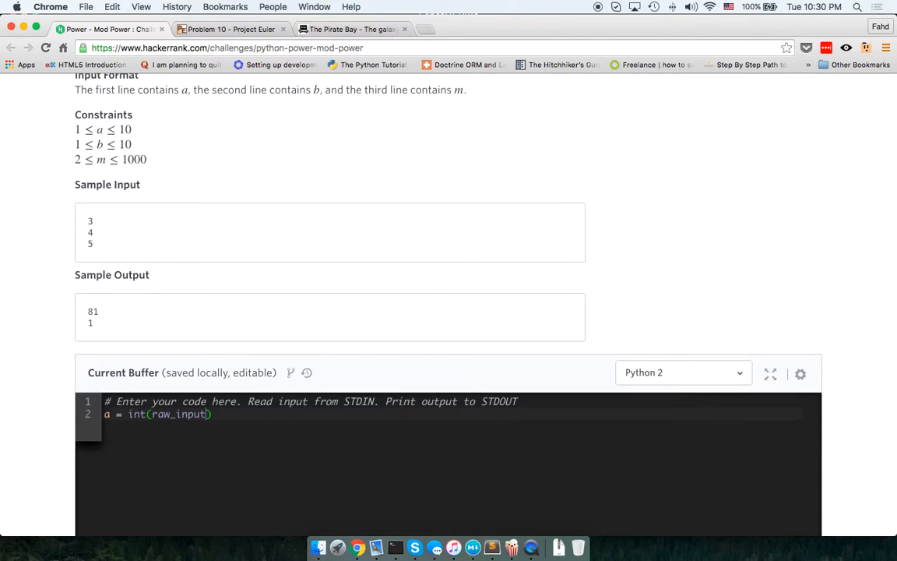
text(())
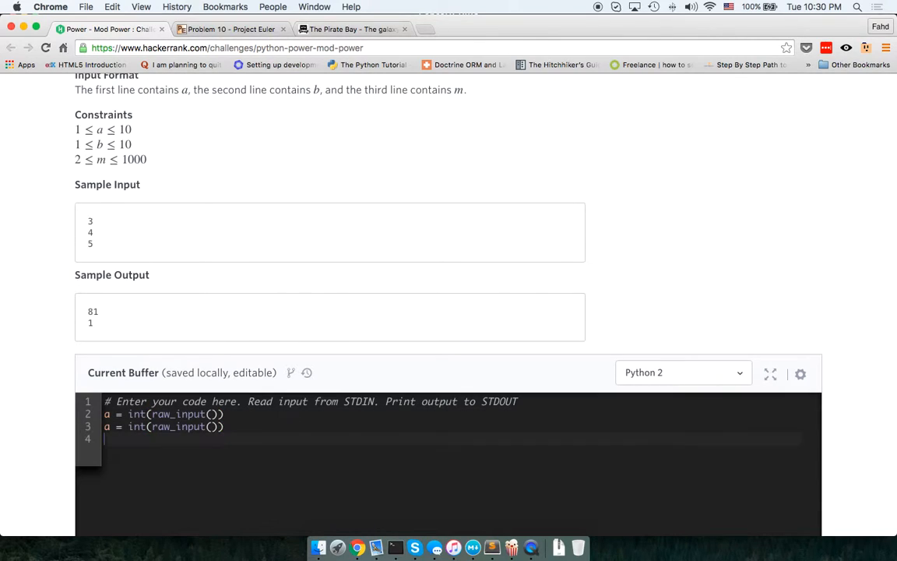
text(a = int(raw_input()))
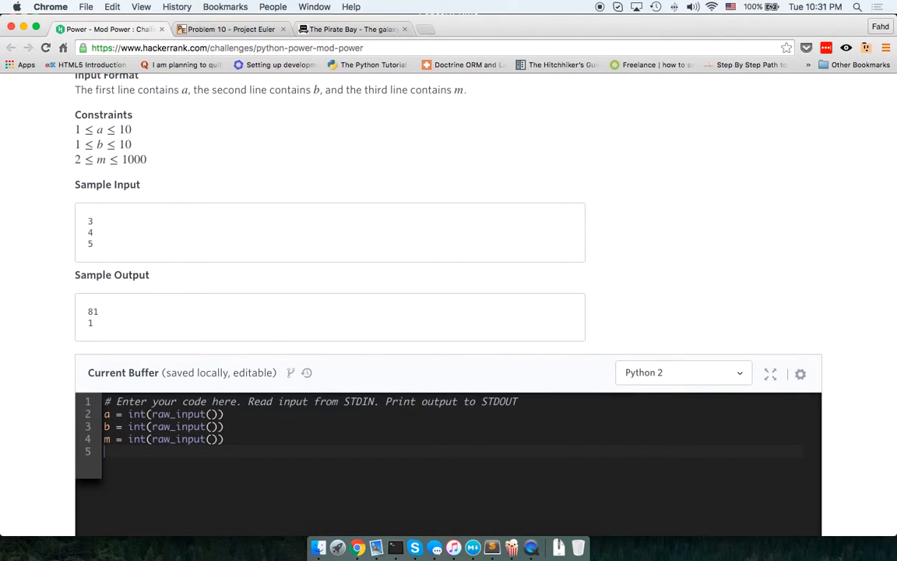
scroll(down, 3)
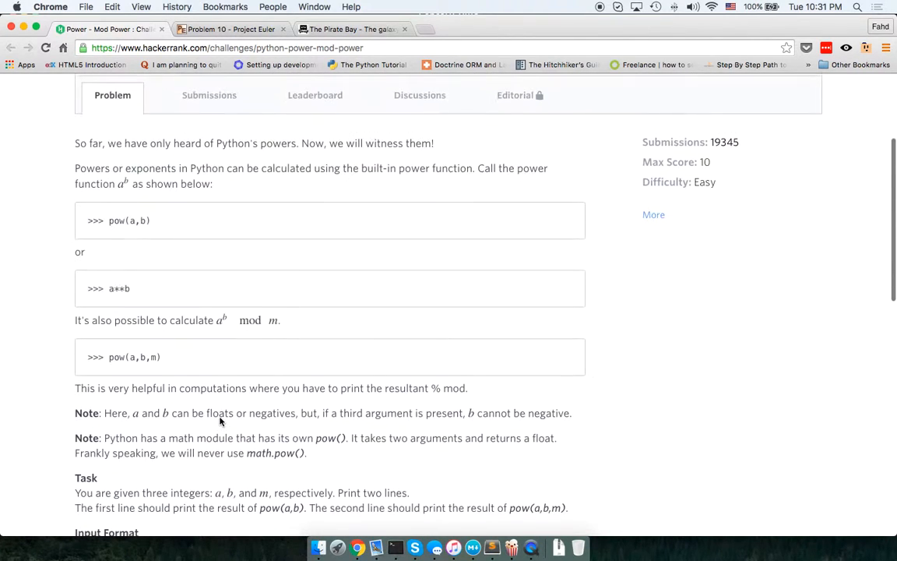
scroll(down, 3)
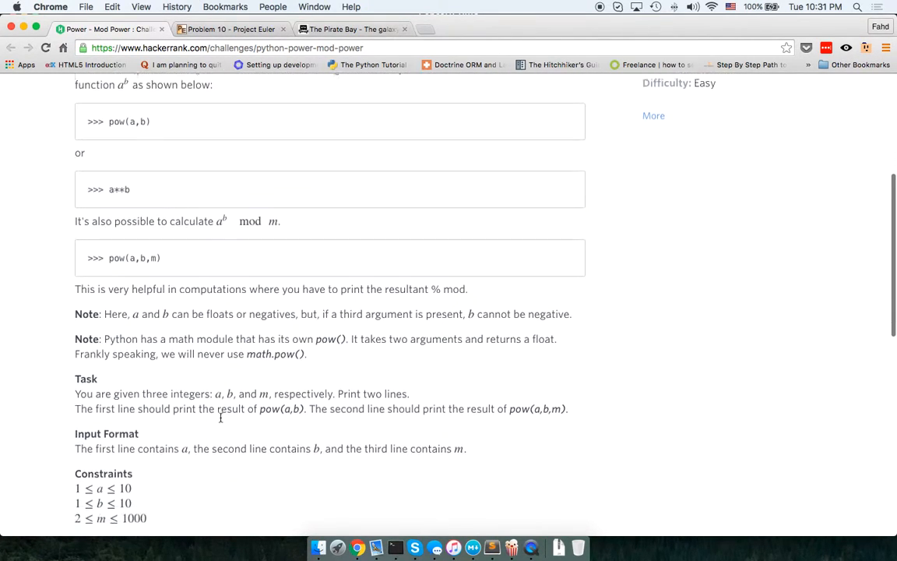
scroll(down, 3)
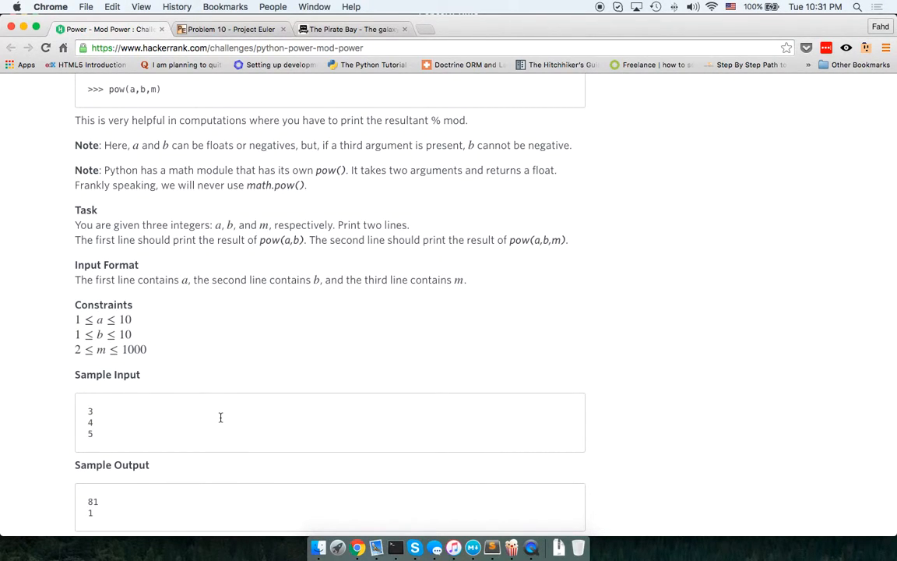
scroll(down, 3)
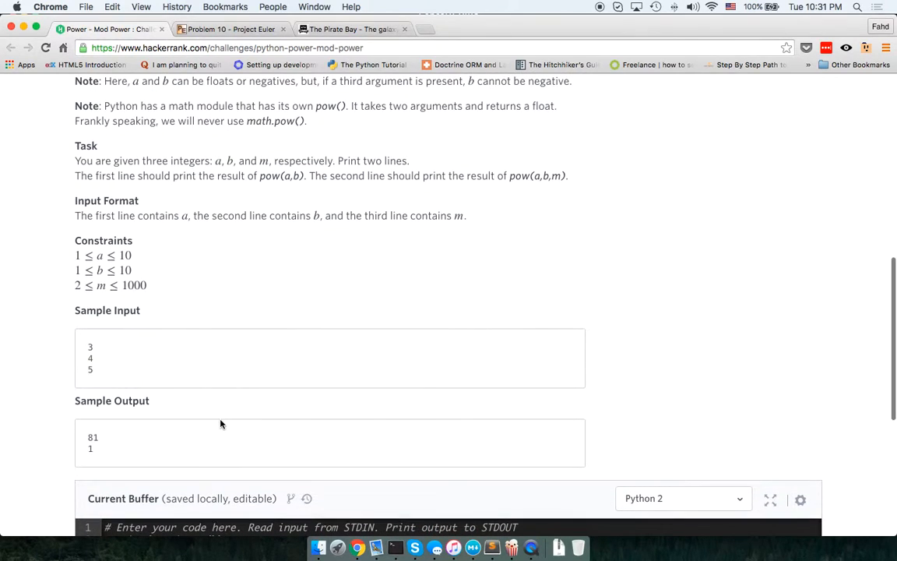
scroll(down, 3)
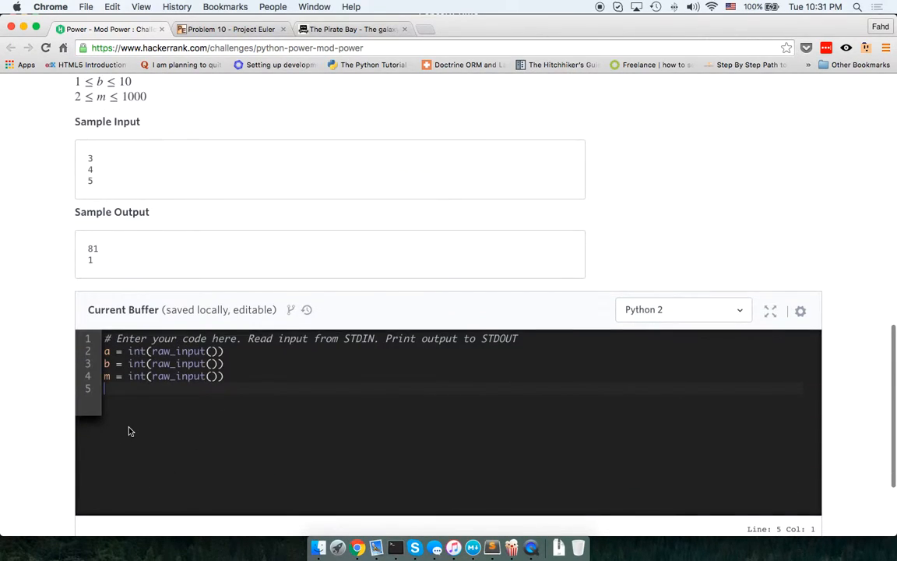
- Add lines printing pow(a,b) and pow(a,b,m)
text(print ())
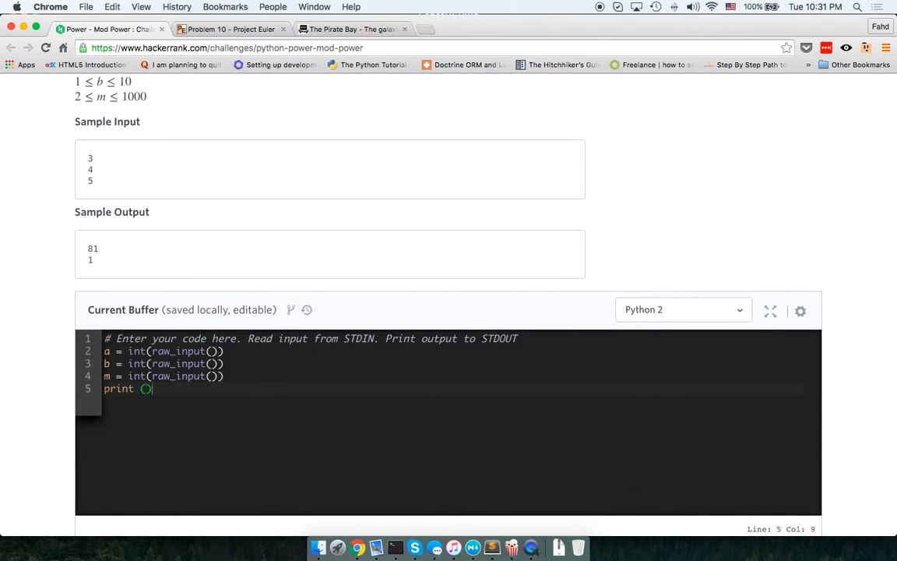
text(pow)
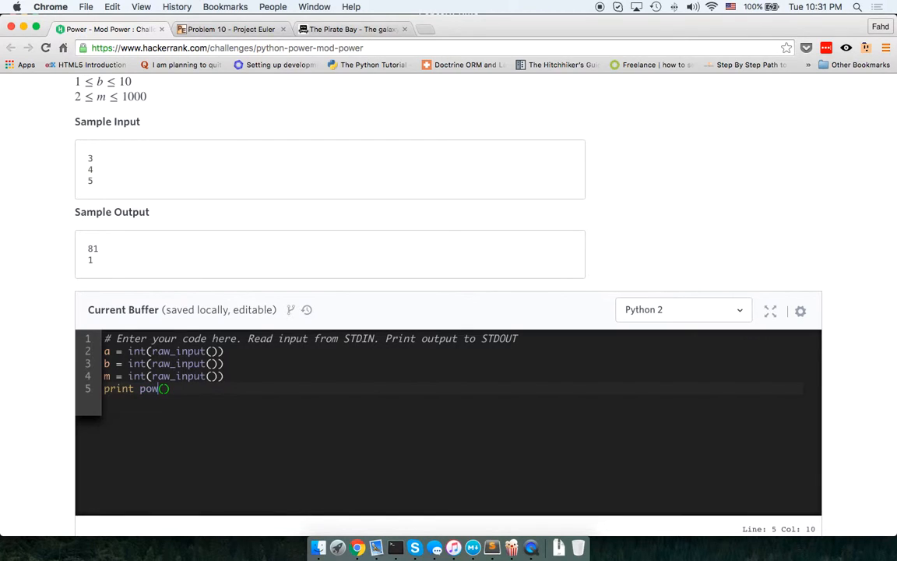
text(a,b)
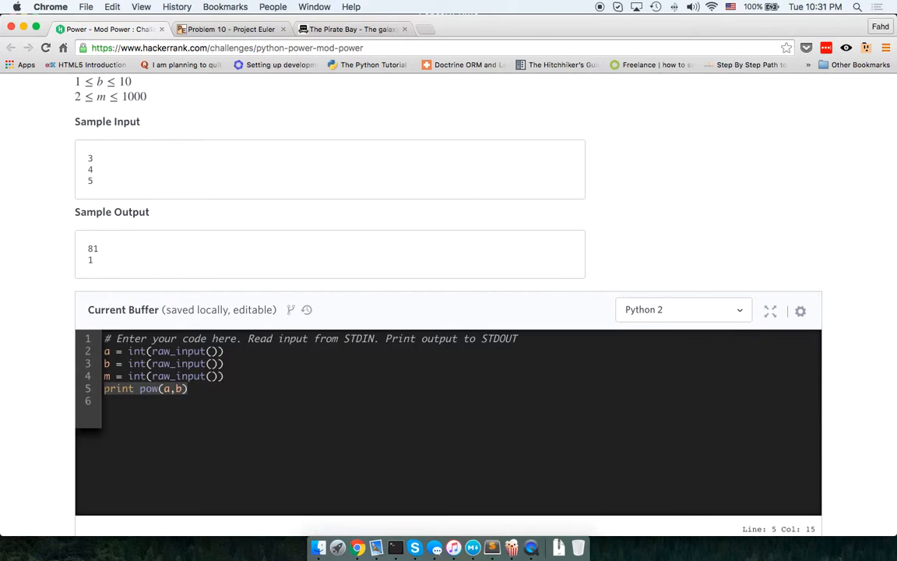
text(print pow(a,b))
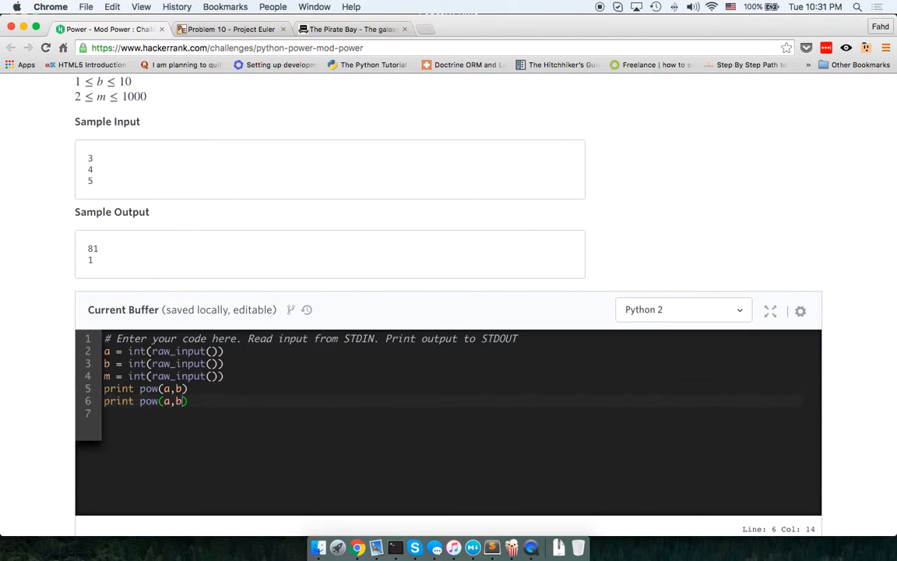
text(,m)
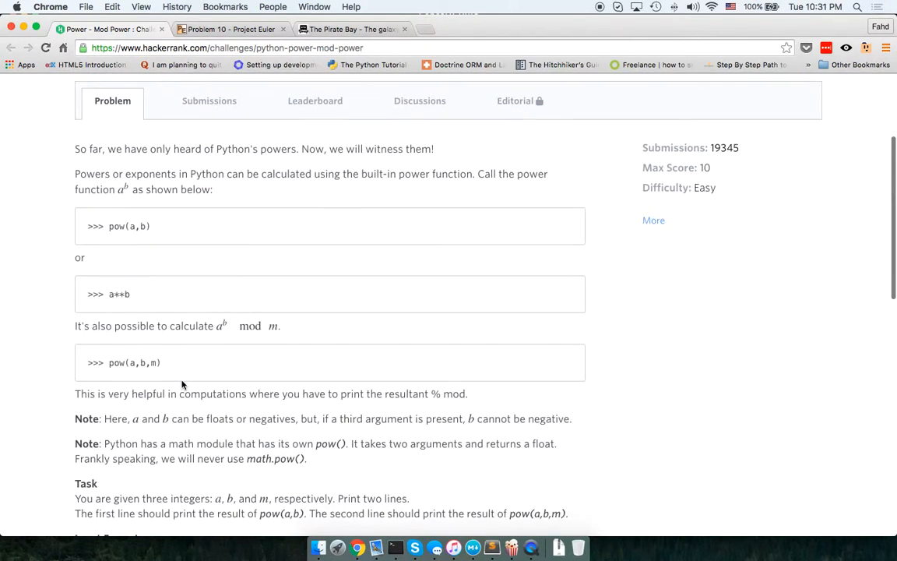
- Check the a^b mod m formula, run the sample test case, and submit the solution
scroll(down, 3)
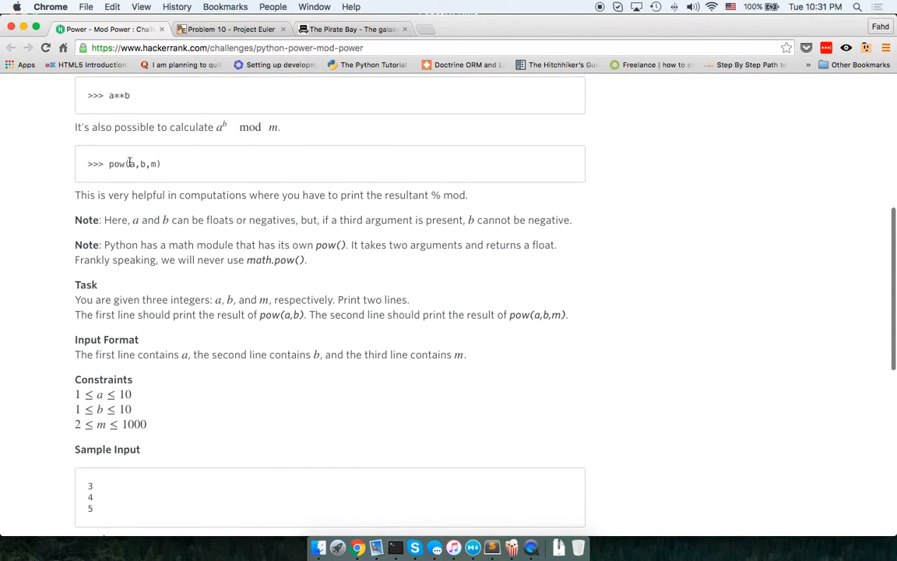
drag(126, 163, 162, 164)
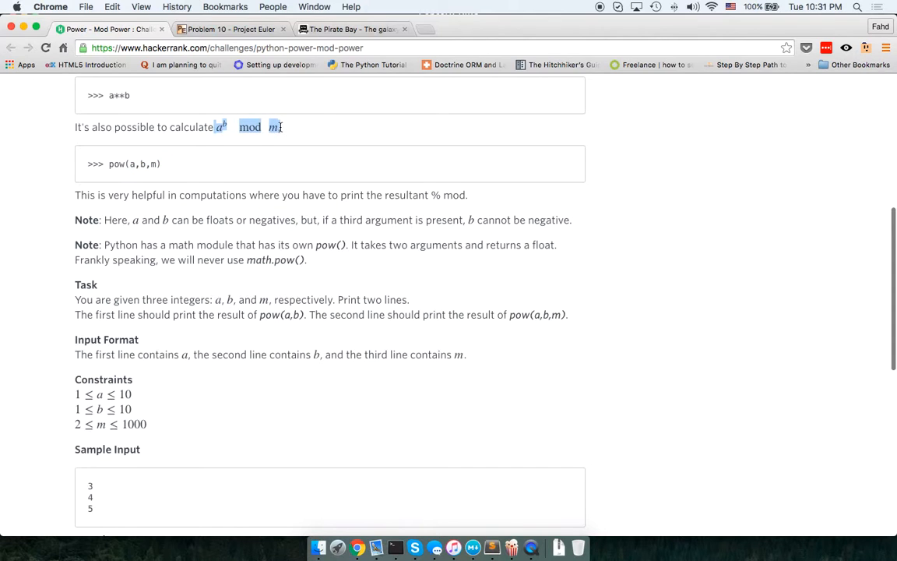
scroll(up, 3)
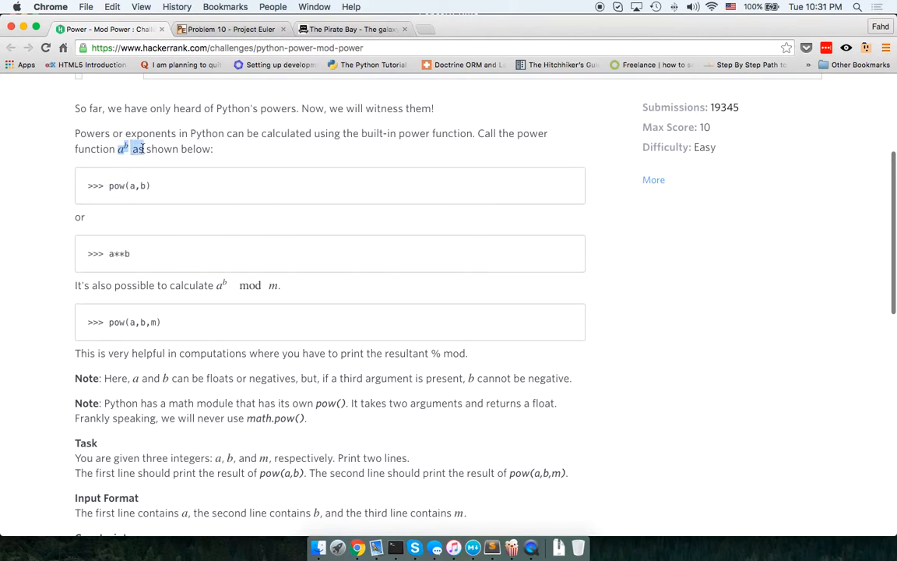
scroll(down, 3)
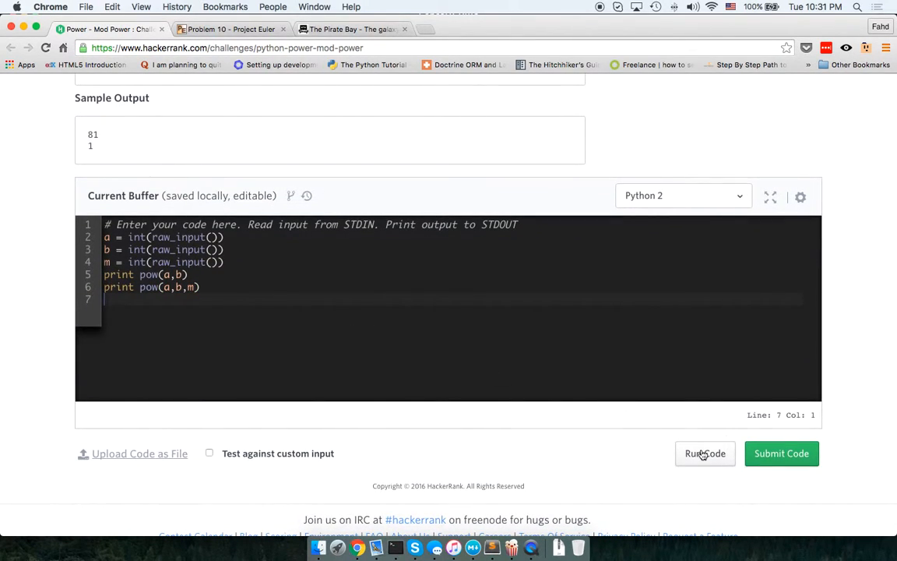
click(704, 454)
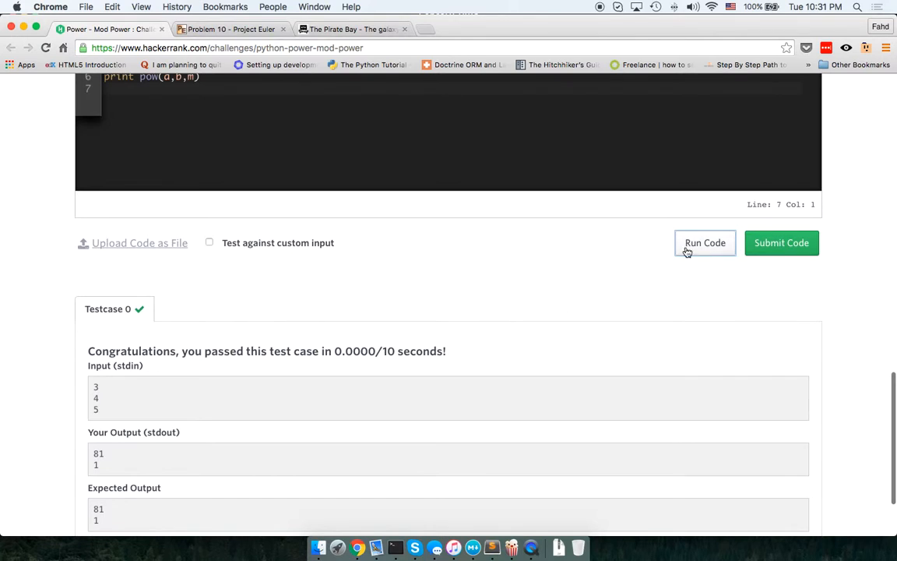
click(781, 242)
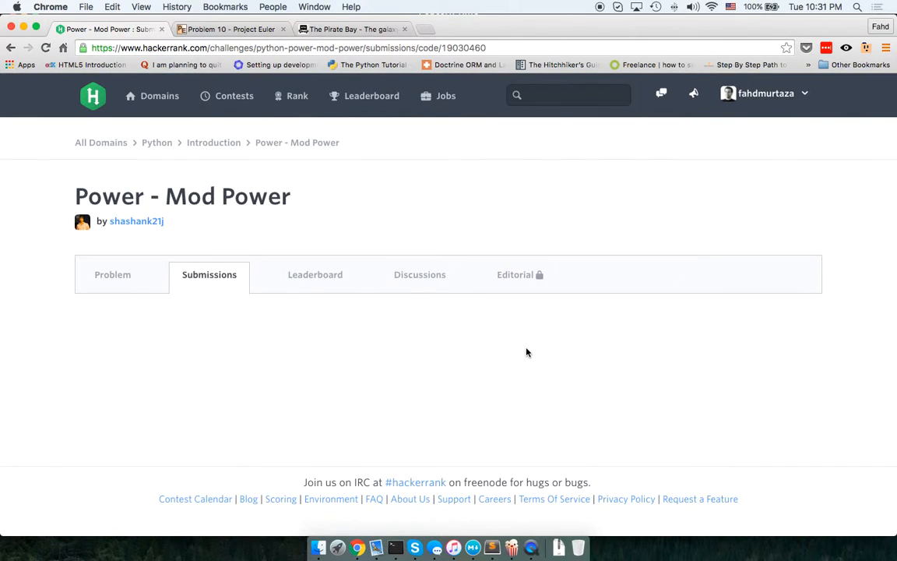